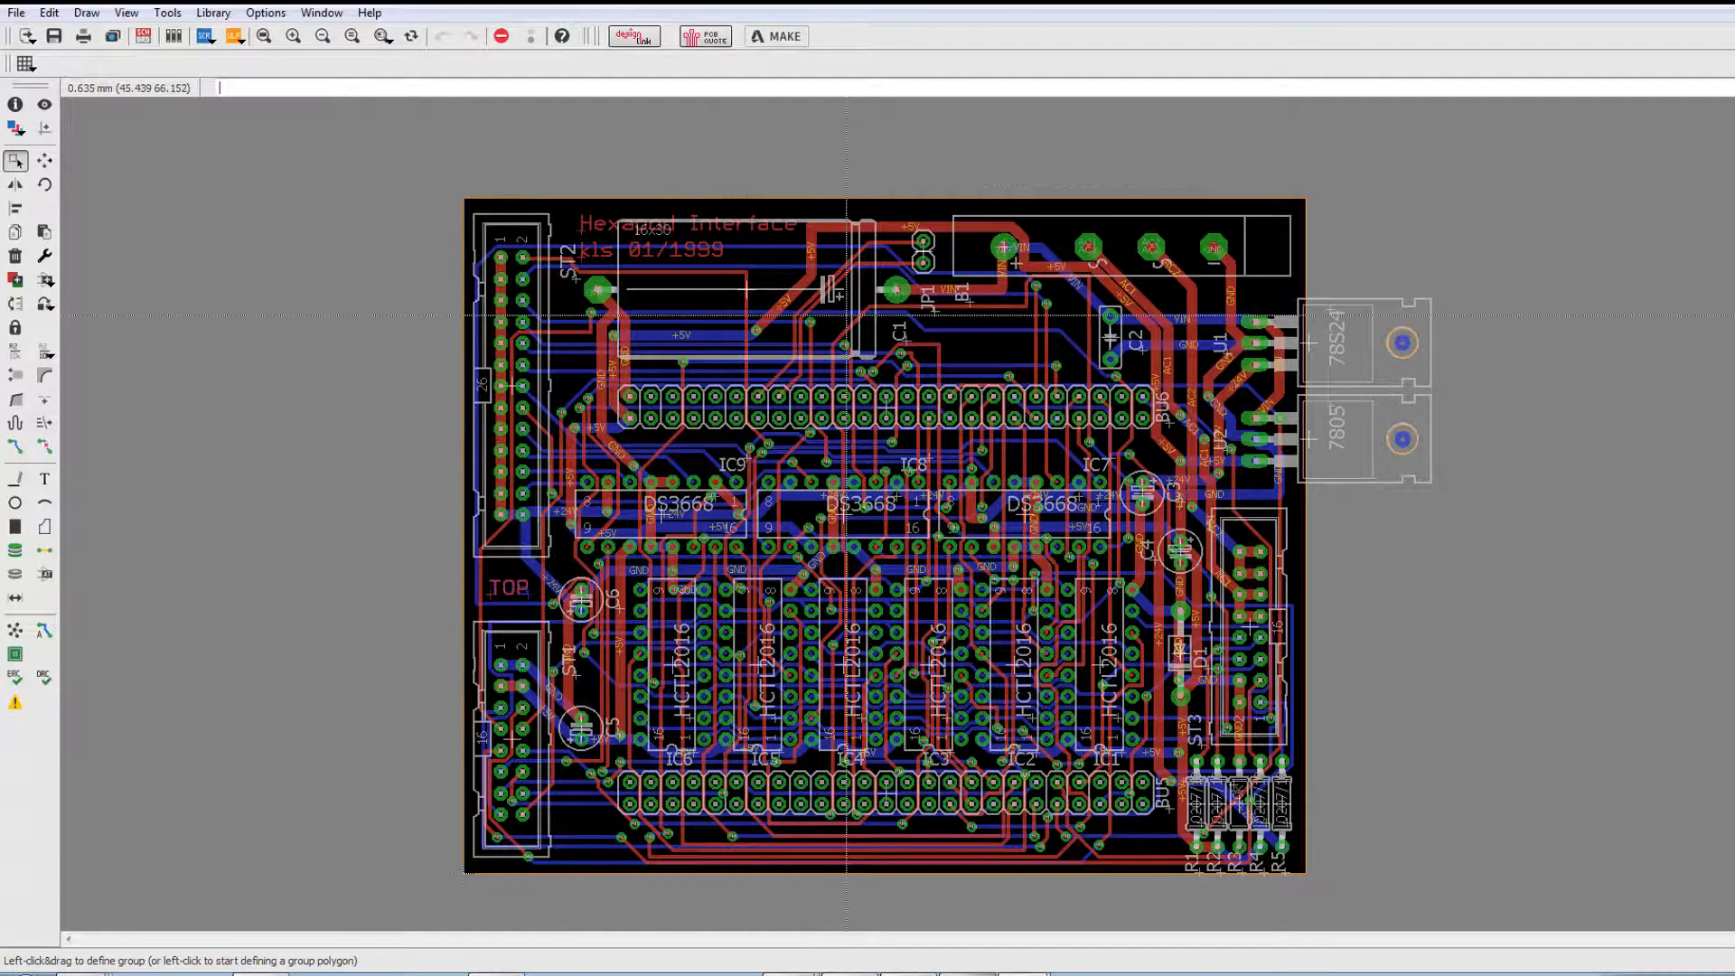
mouse_move(24, 64)
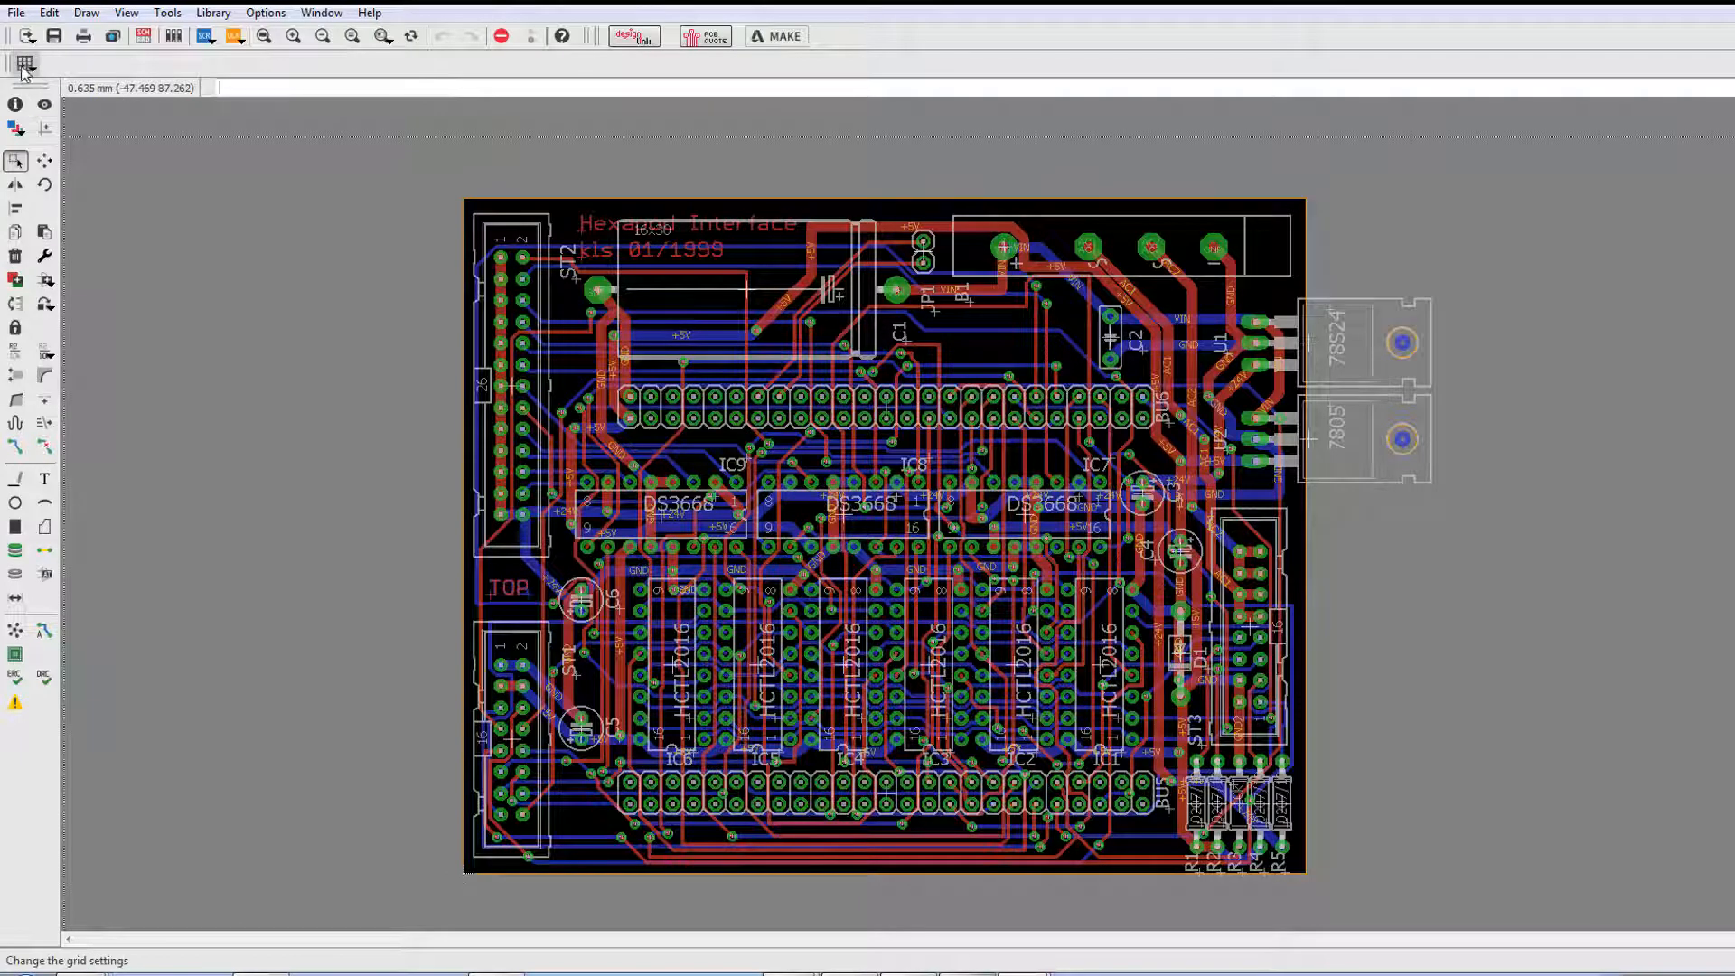
- Apply the 0.635 mm grid and save it as a new alias named 'Metric'
click(24, 65)
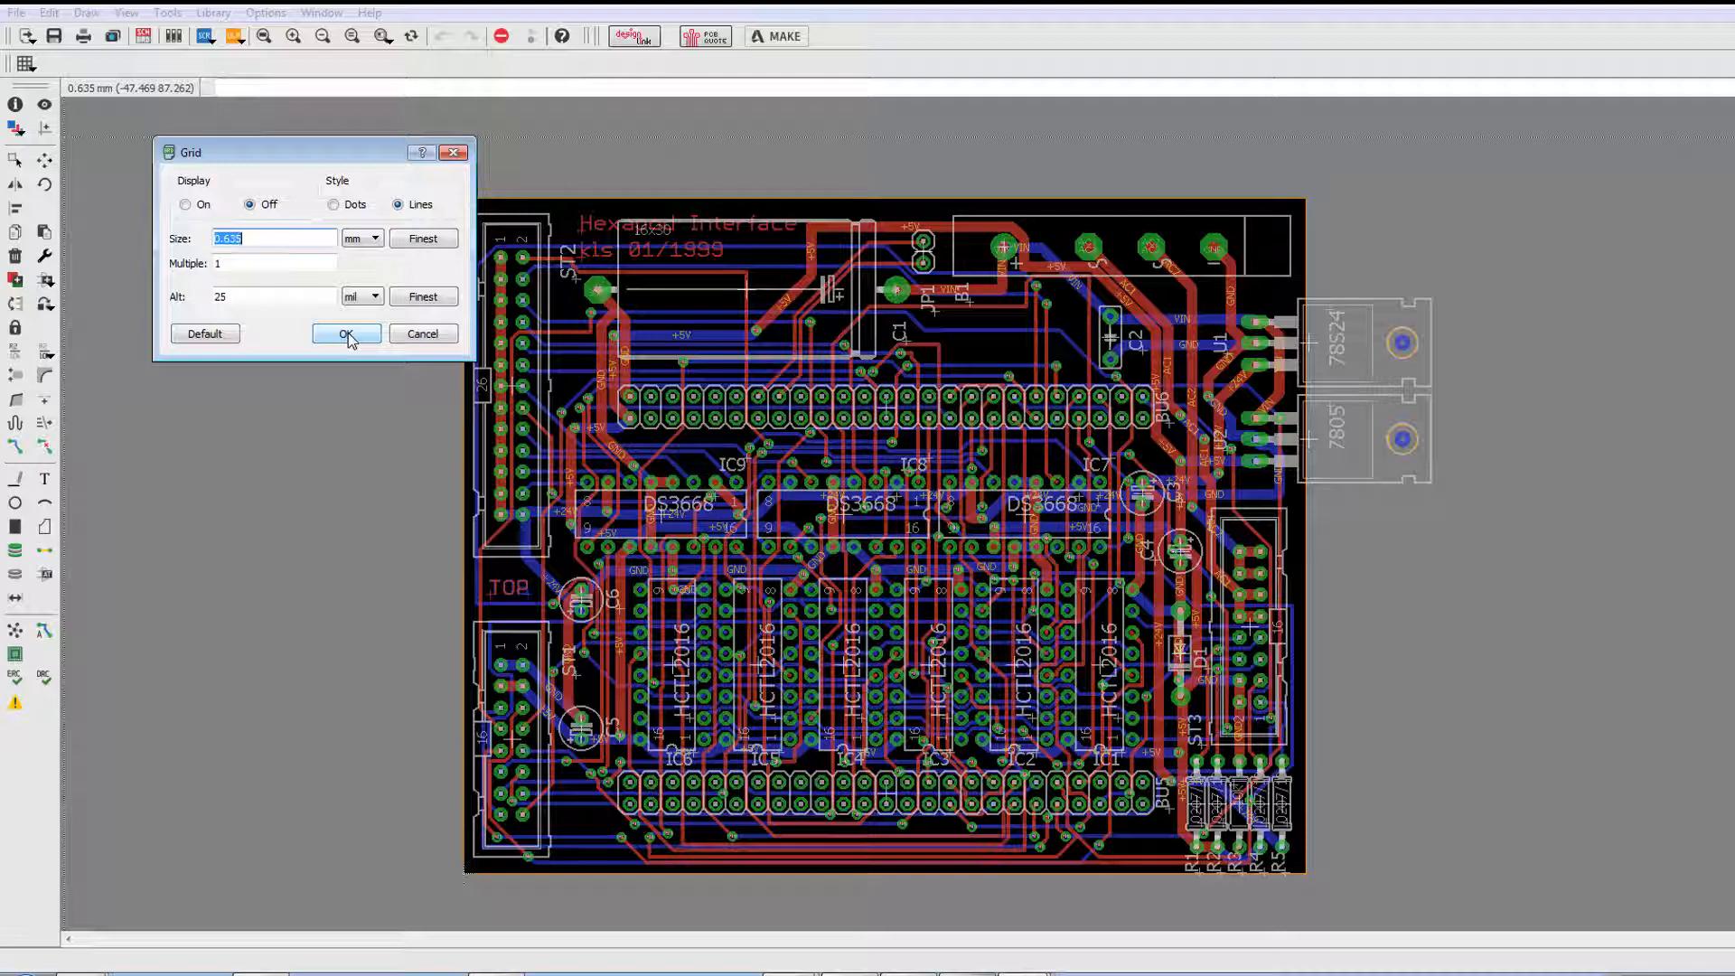
mouse_move(285, 280)
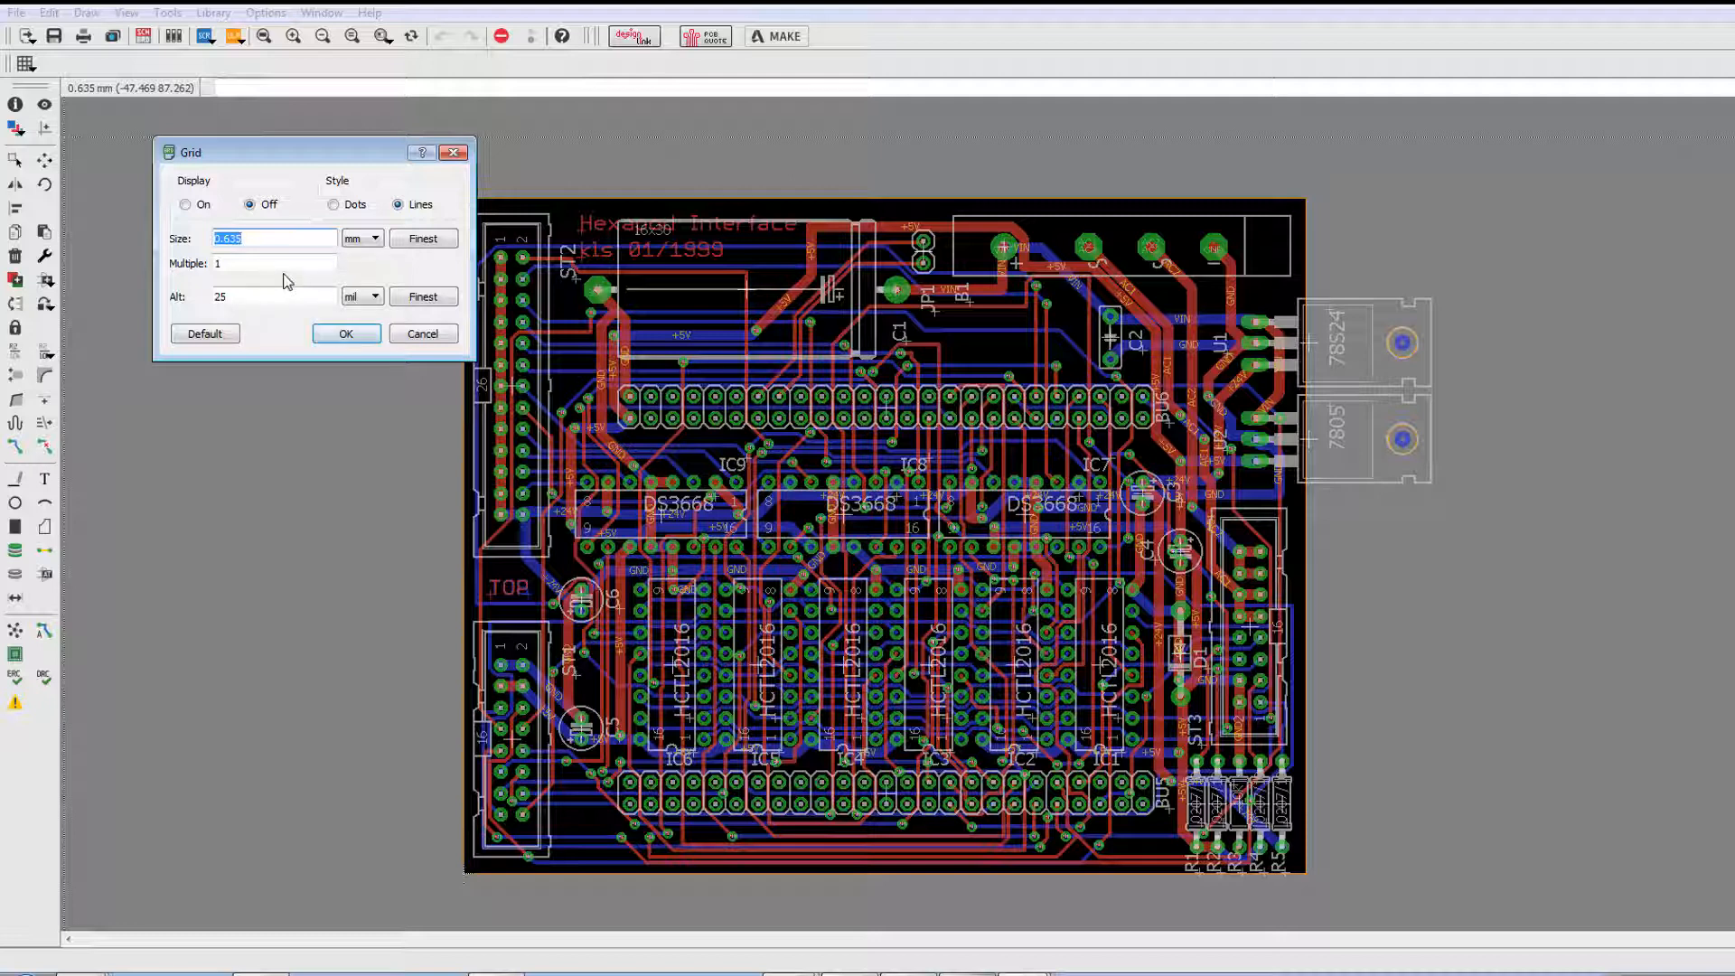
click(345, 333)
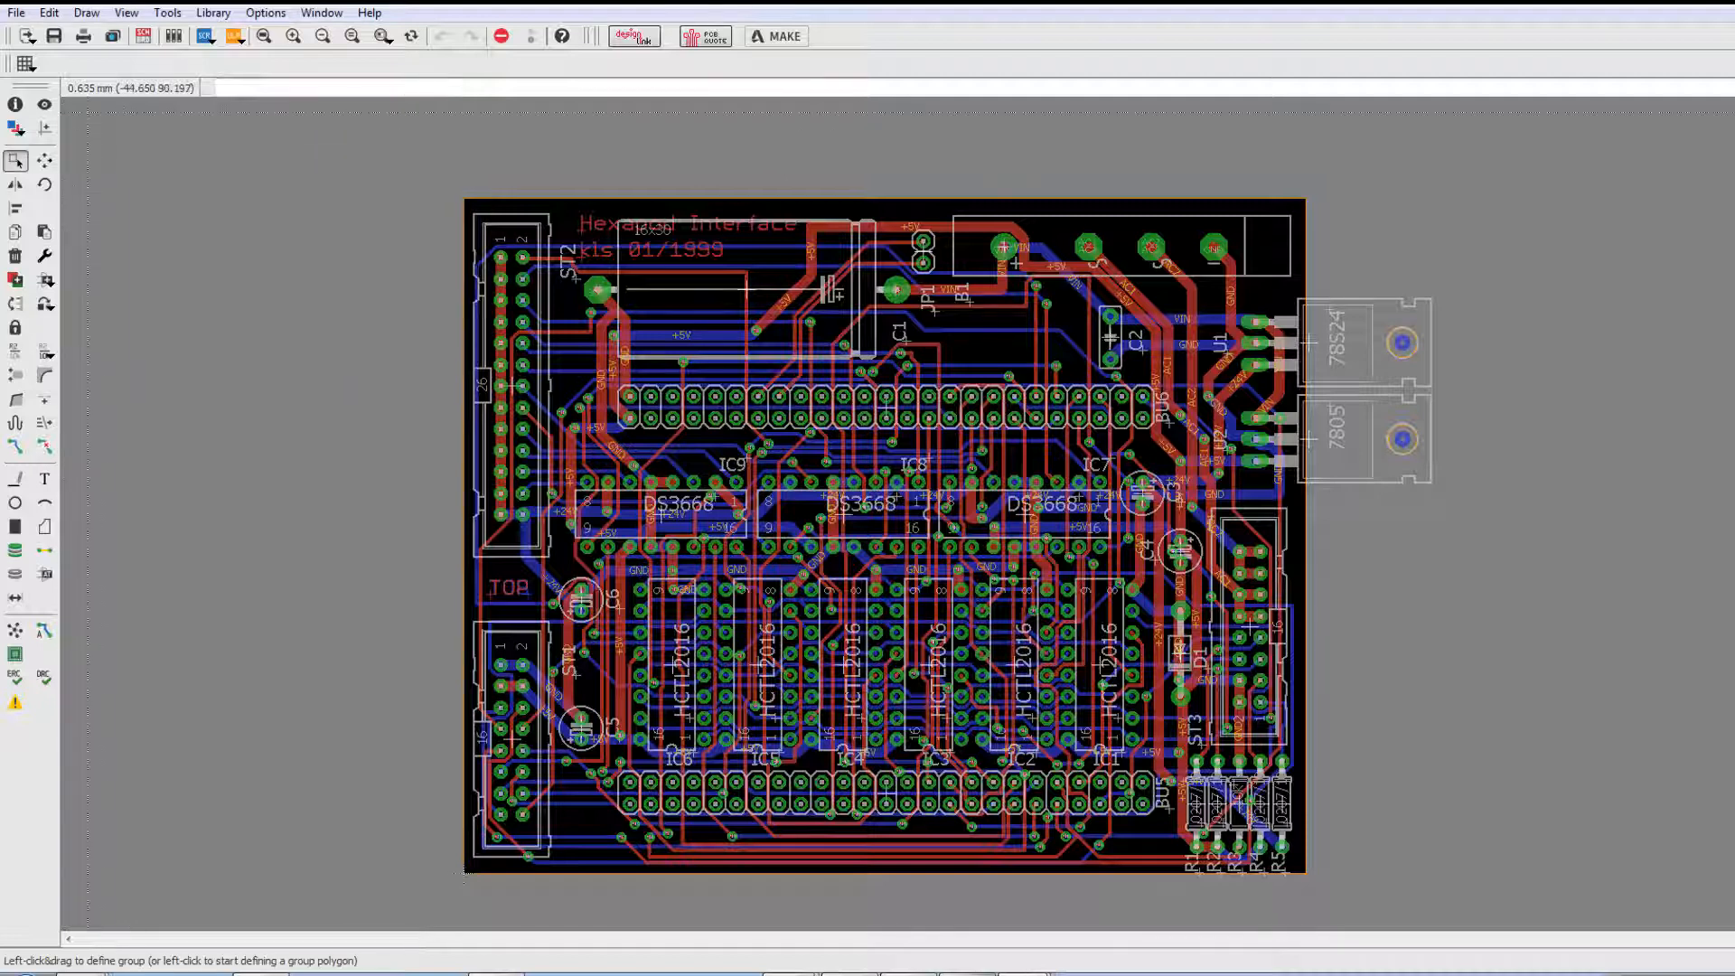
mouse_move(25, 64)
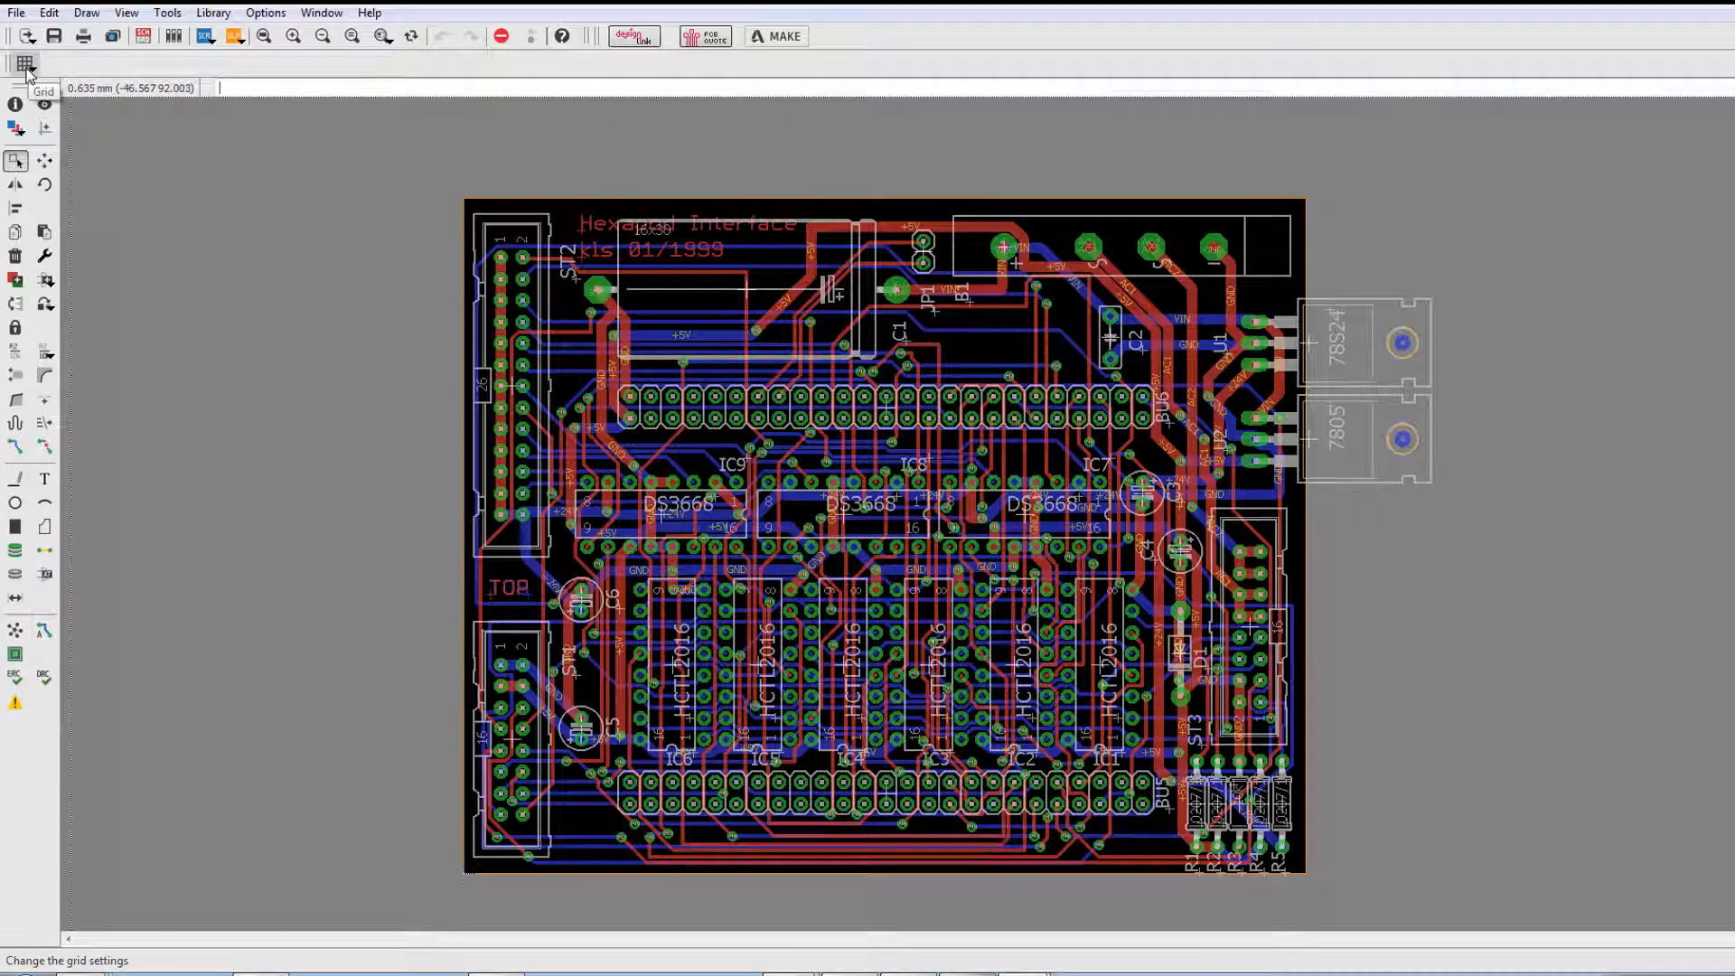
click(24, 63)
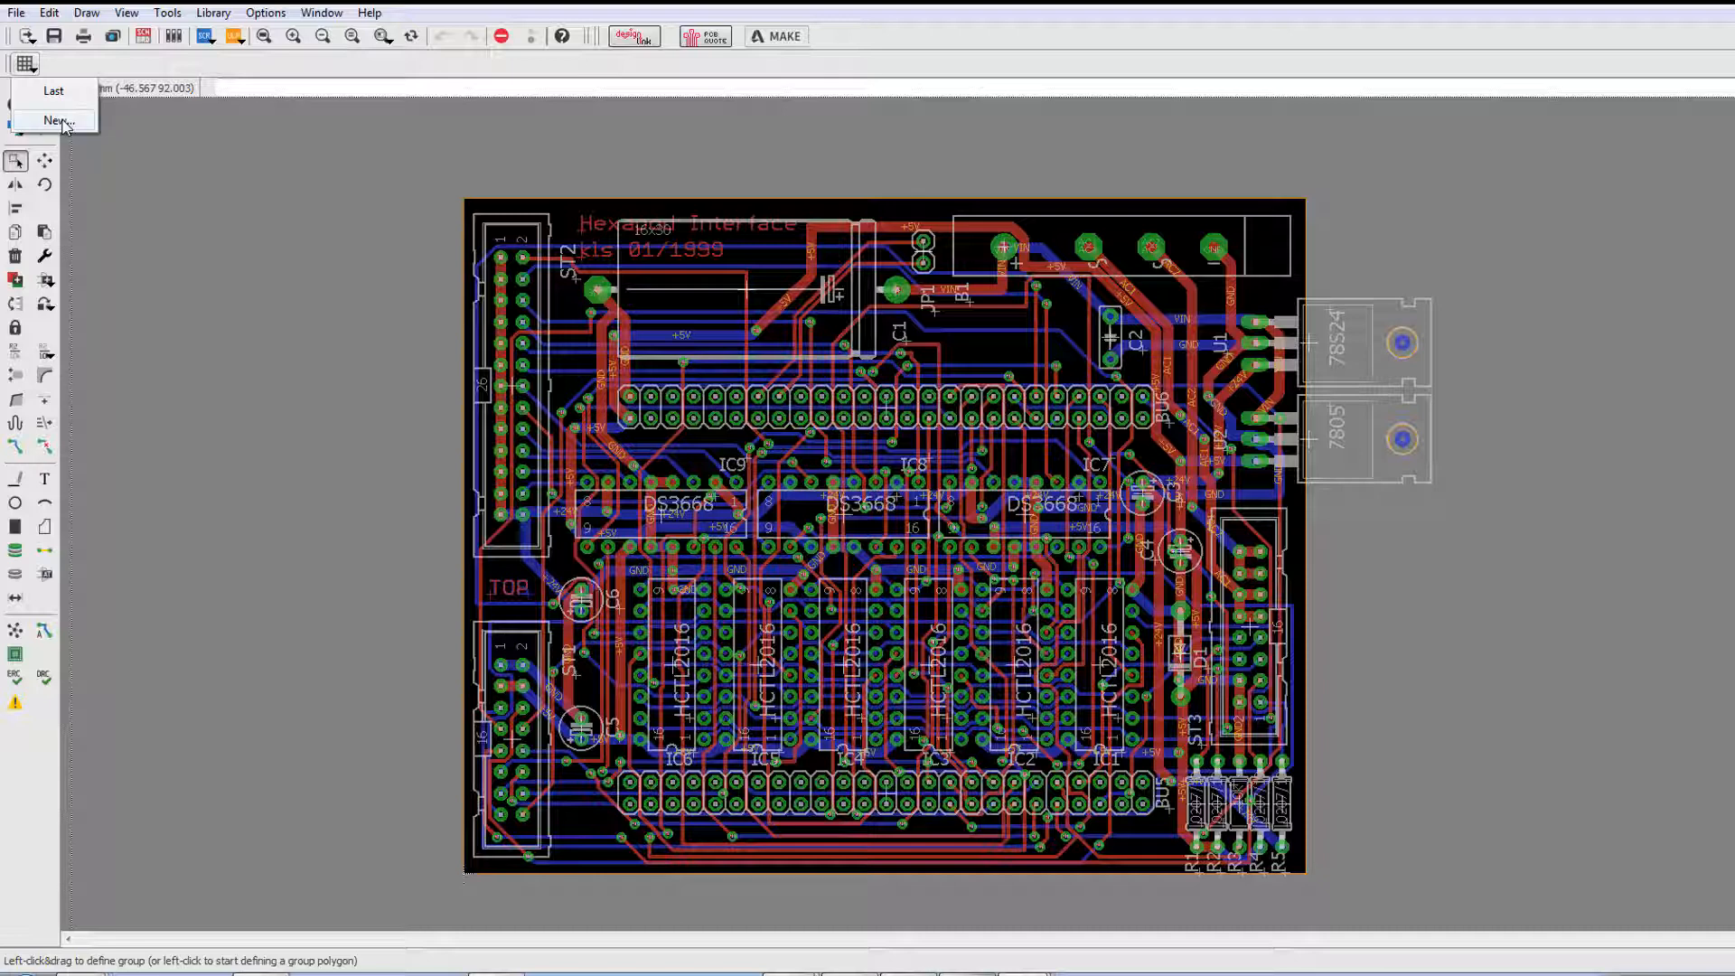
click(56, 119)
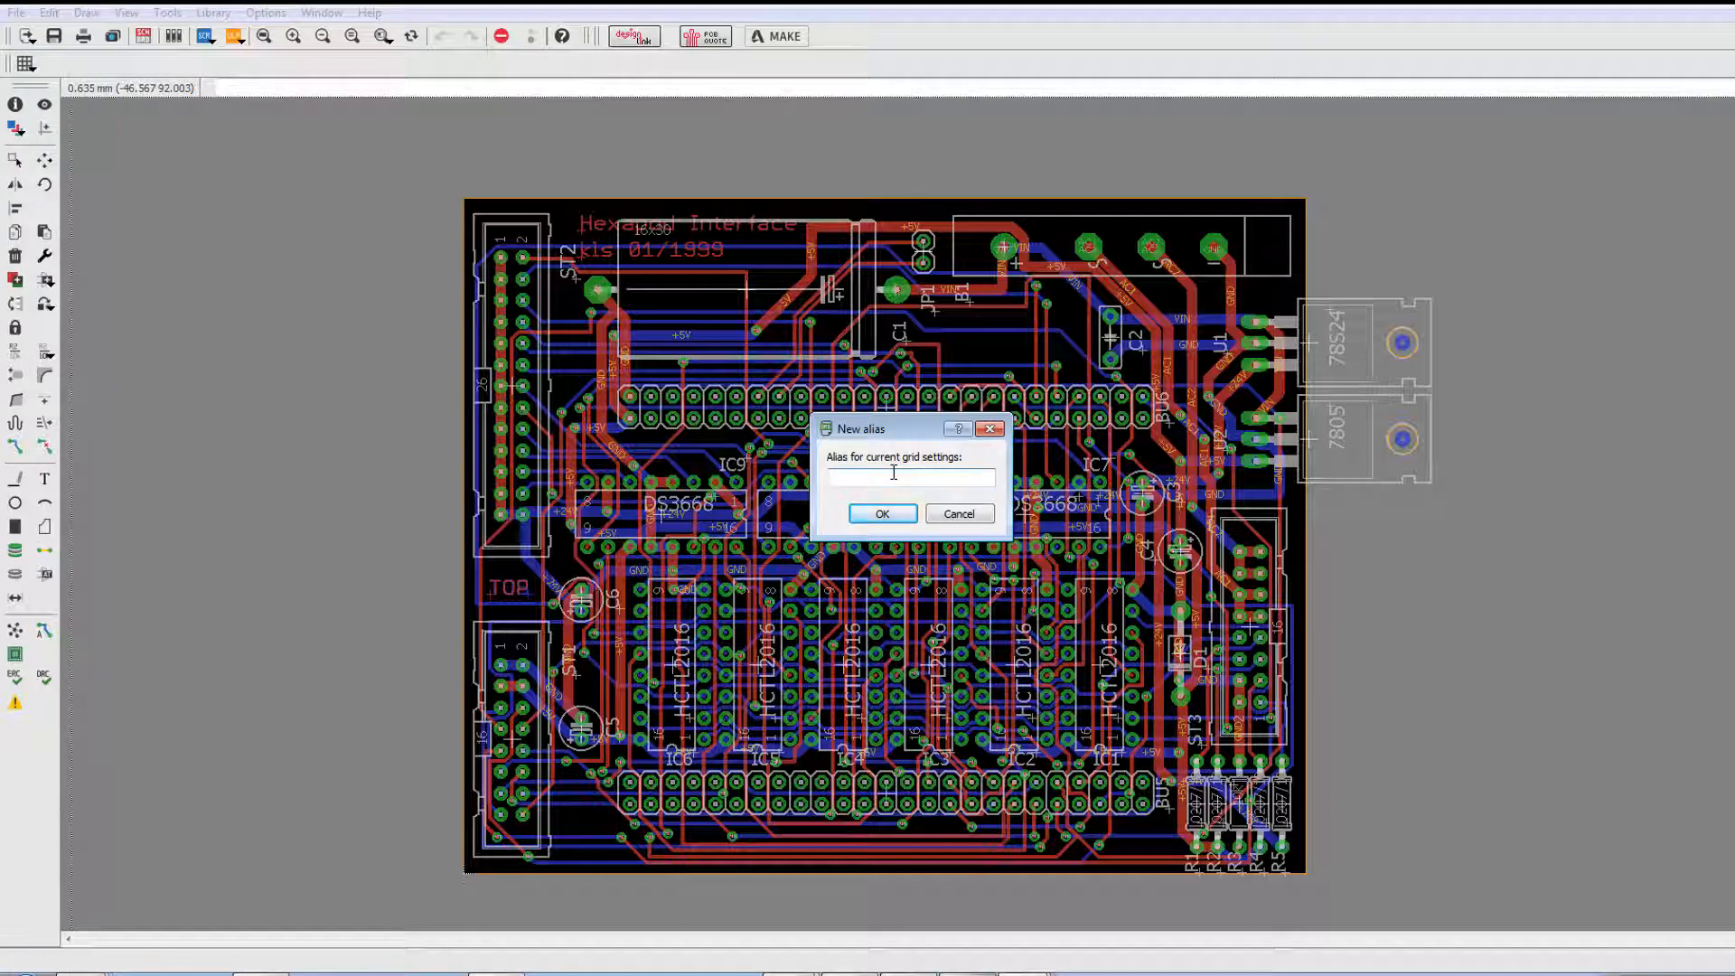
text(Met)
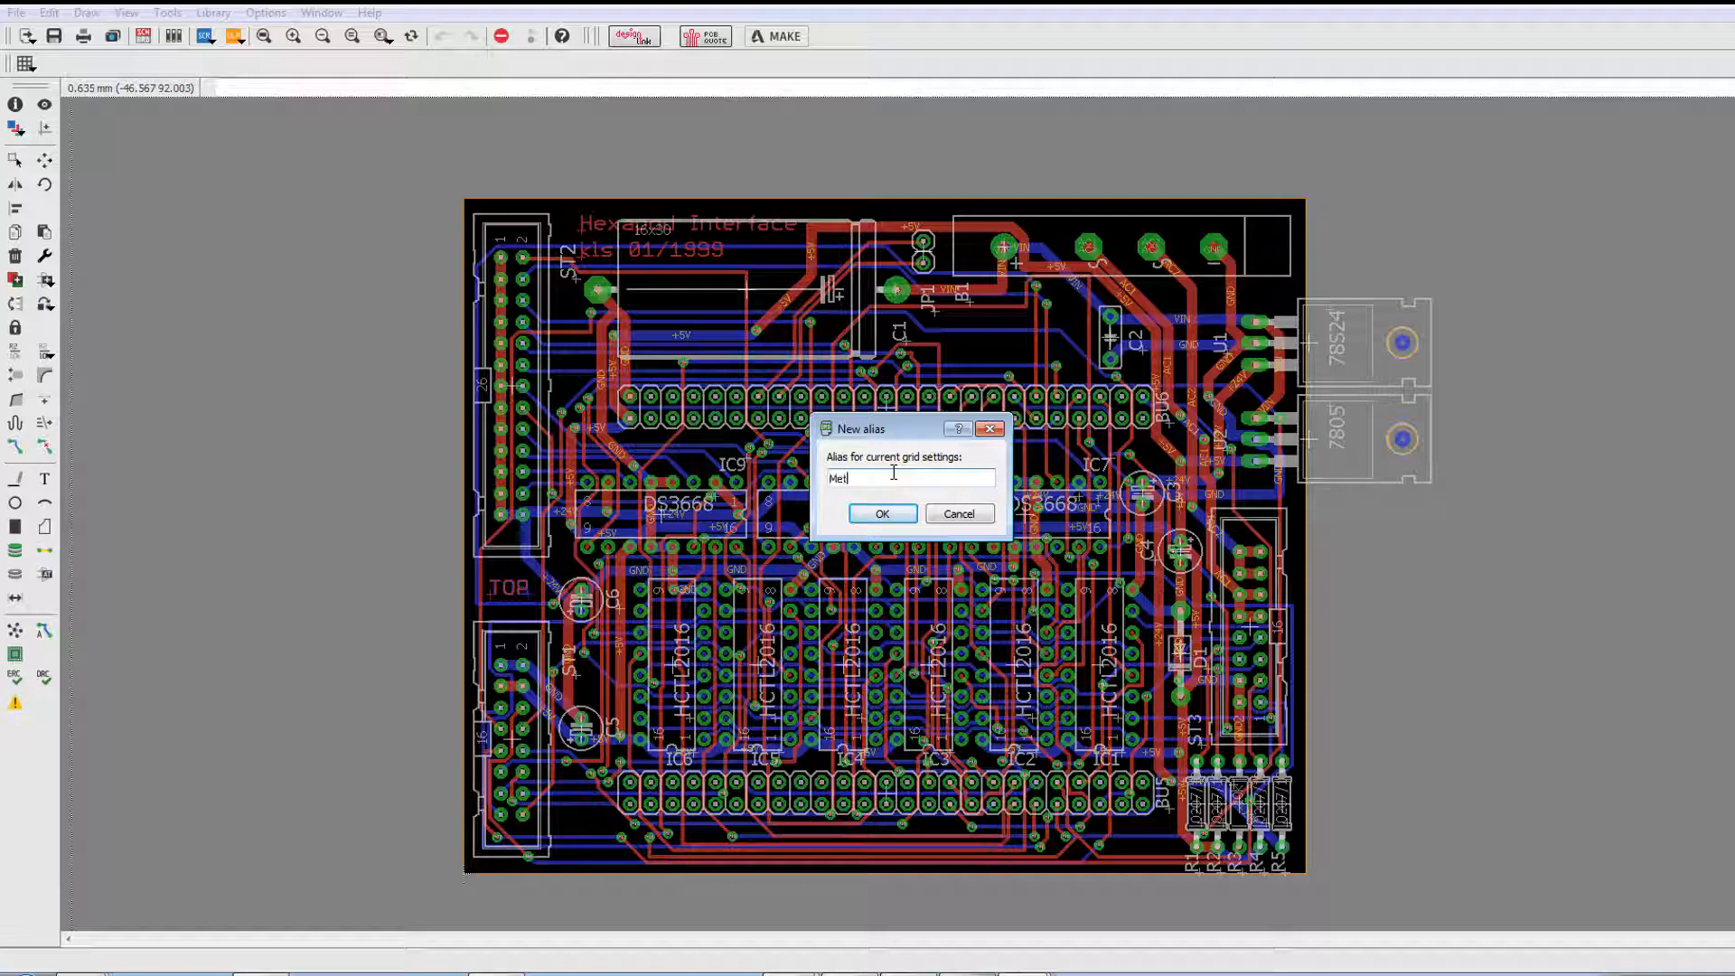
click(882, 513)
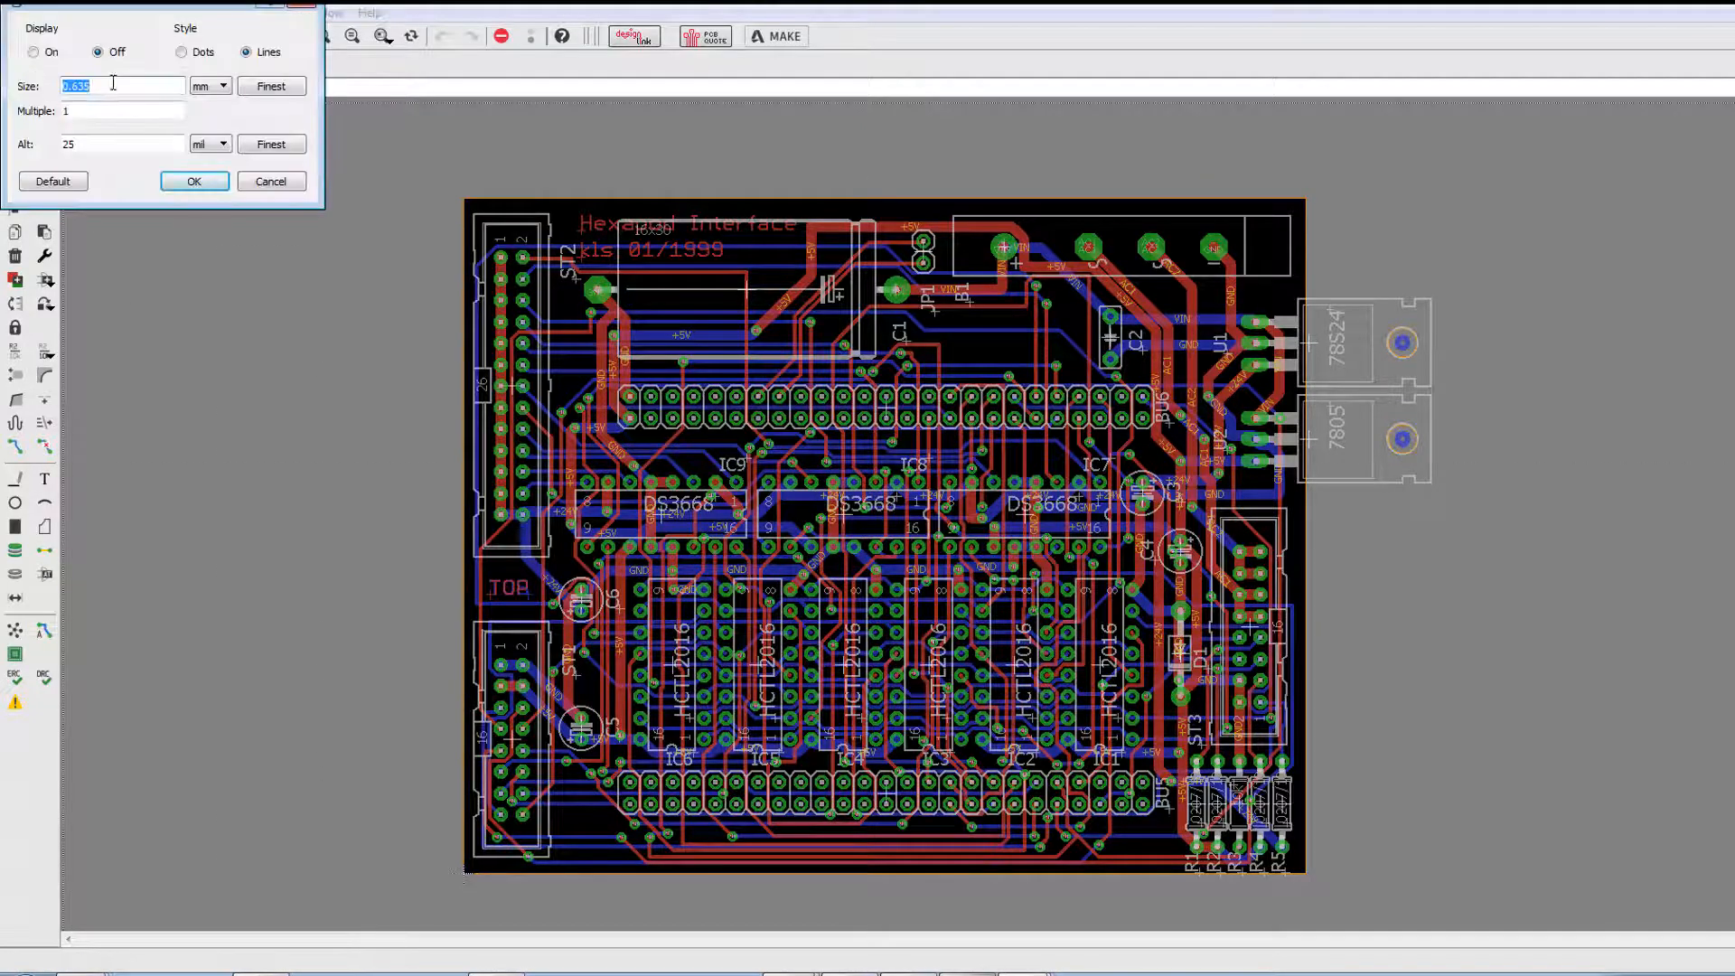
- Change the grid size to 25 mil with a 12.5 mil alternate and apply
click(209, 87)
text(12.5)
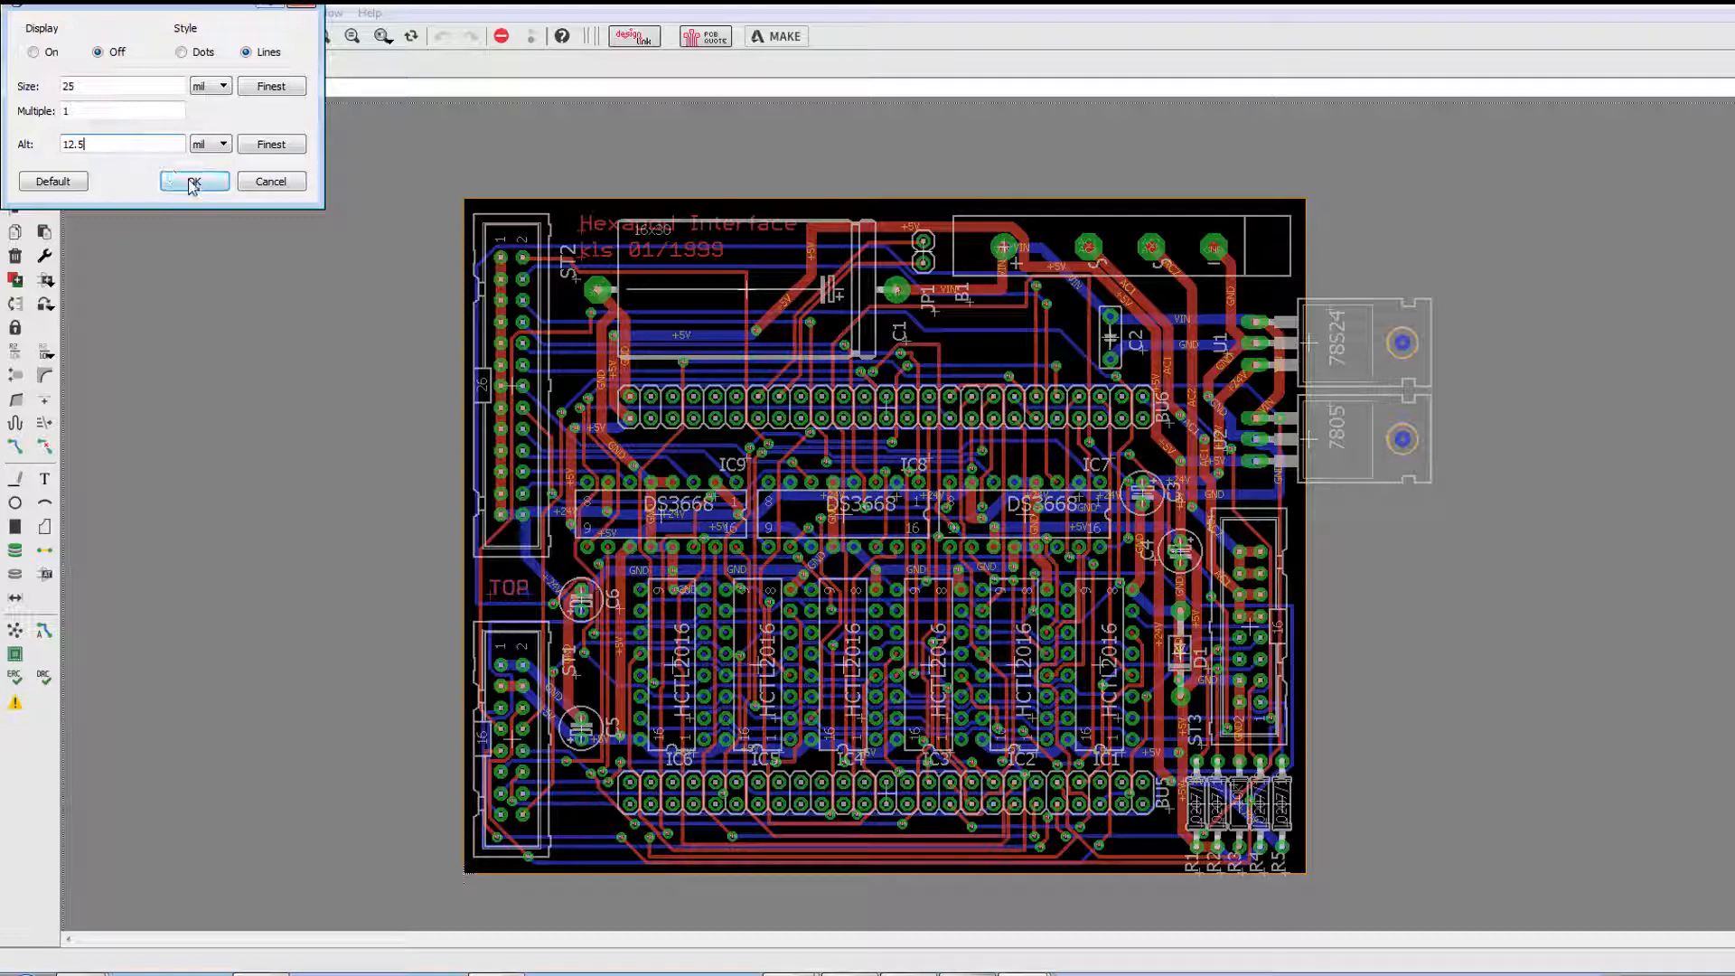
click(194, 182)
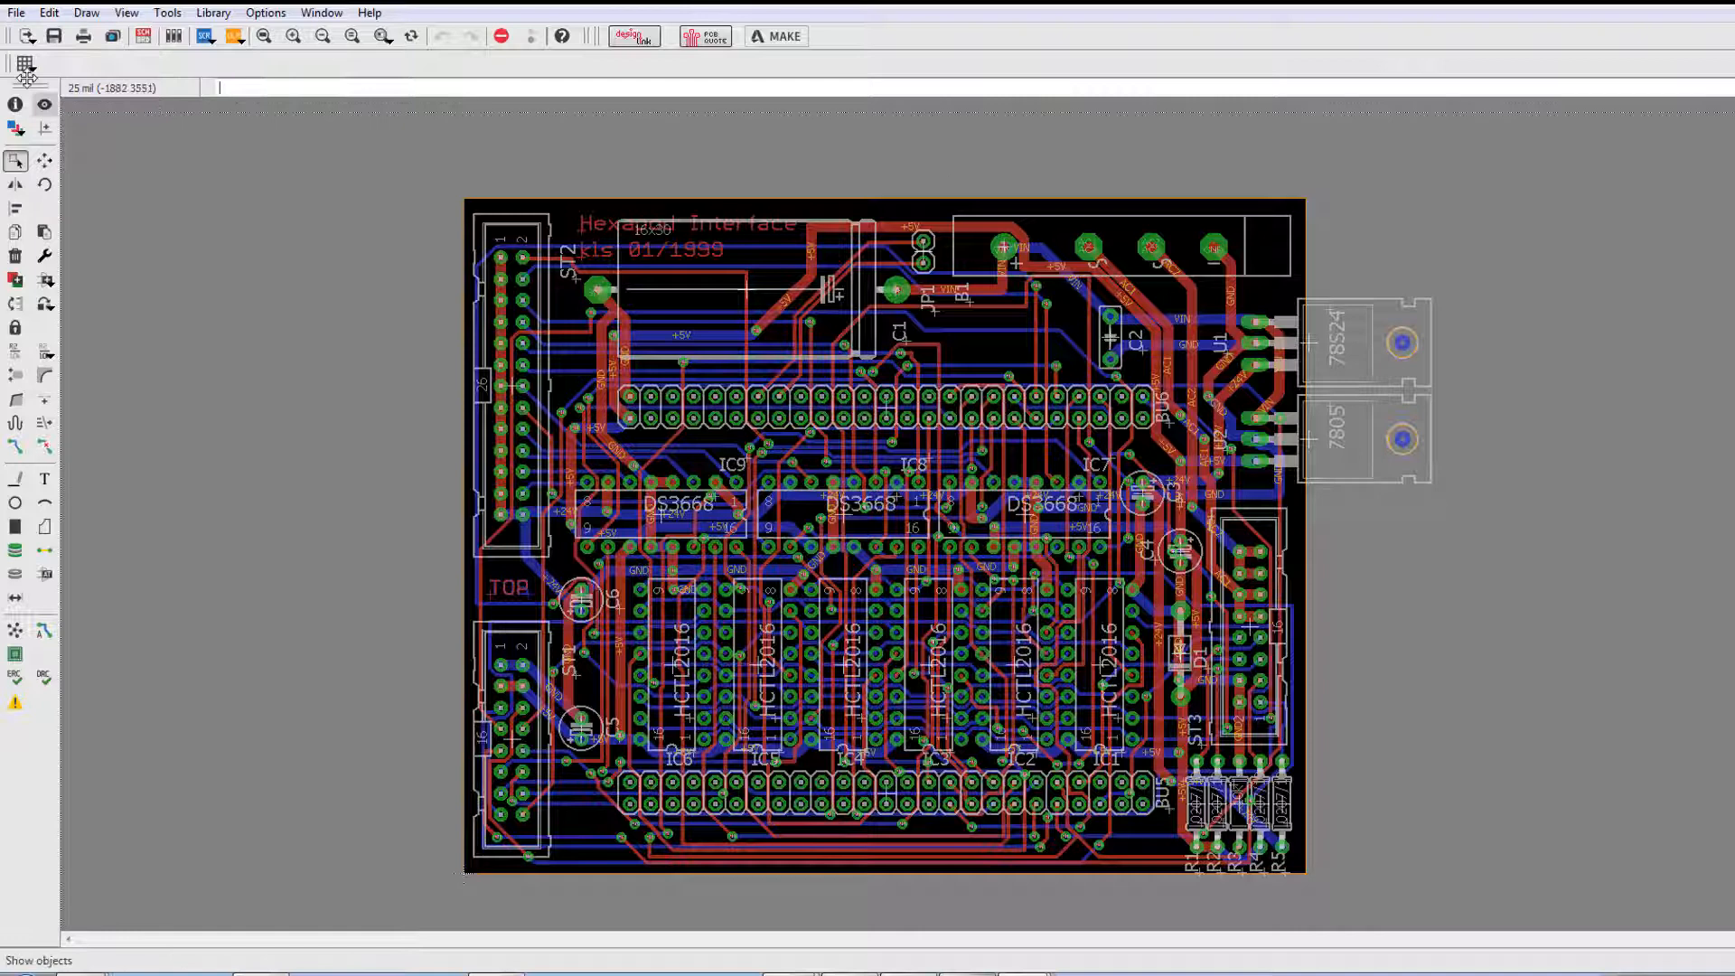
- Save the current 25 mil grid as a new alias named 'Imperial'
click(24, 64)
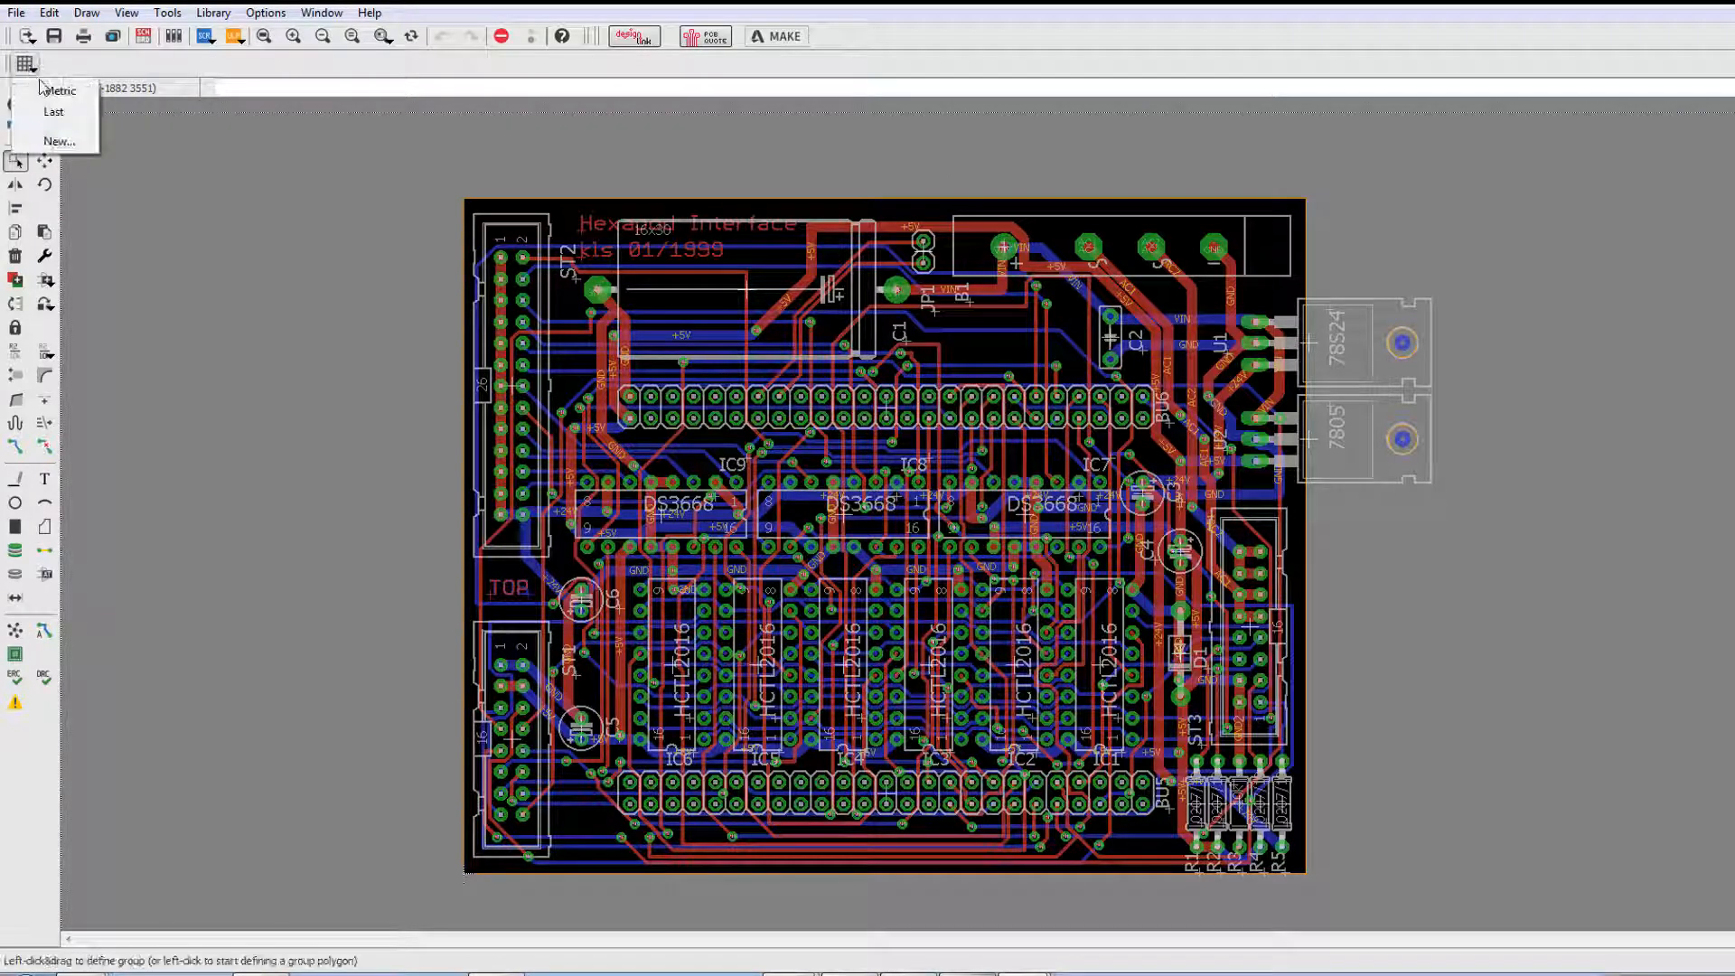
click(60, 141)
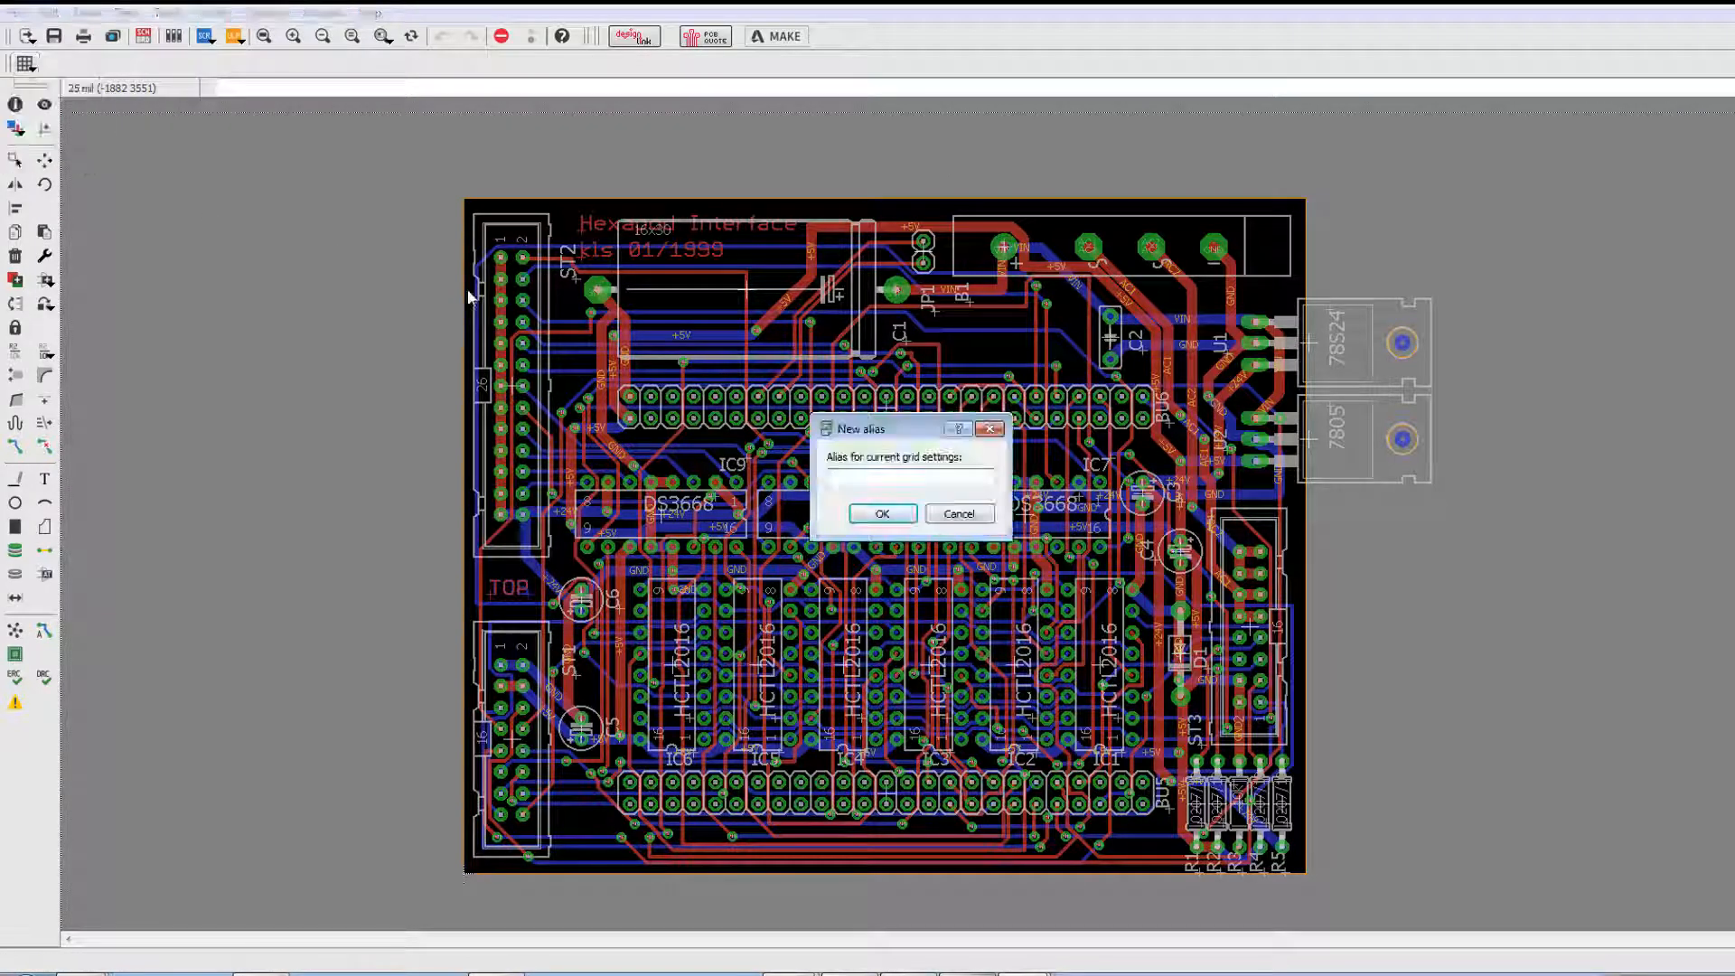
text(Imperial)
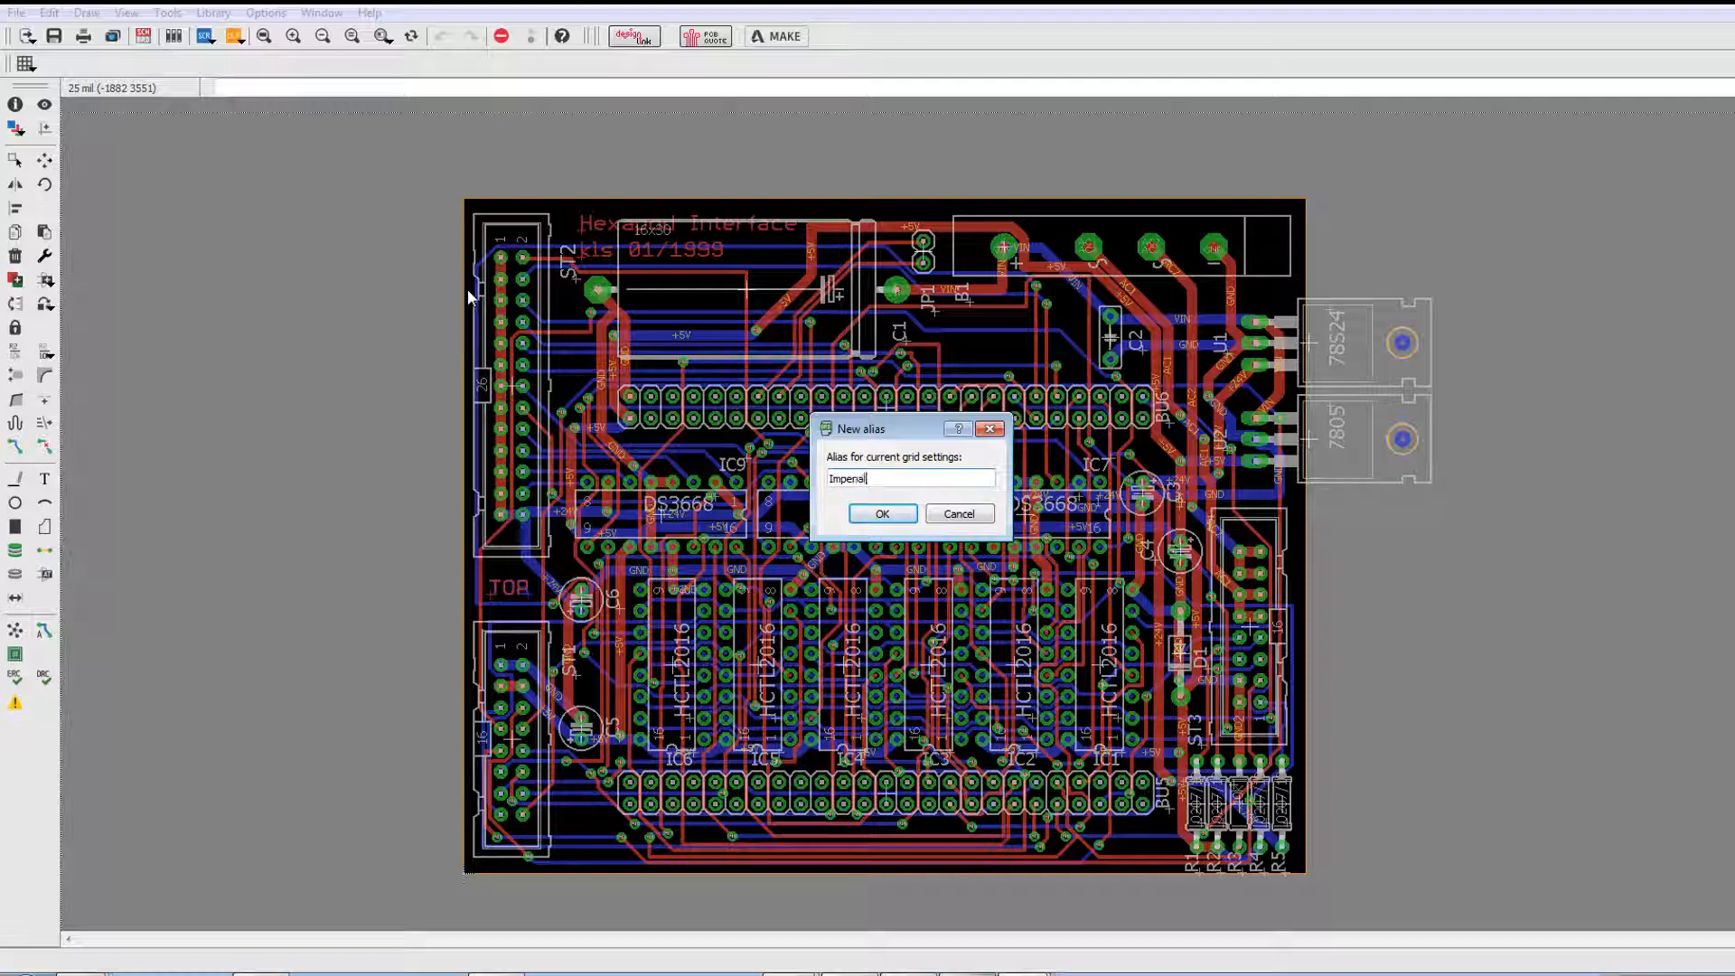
click(882, 513)
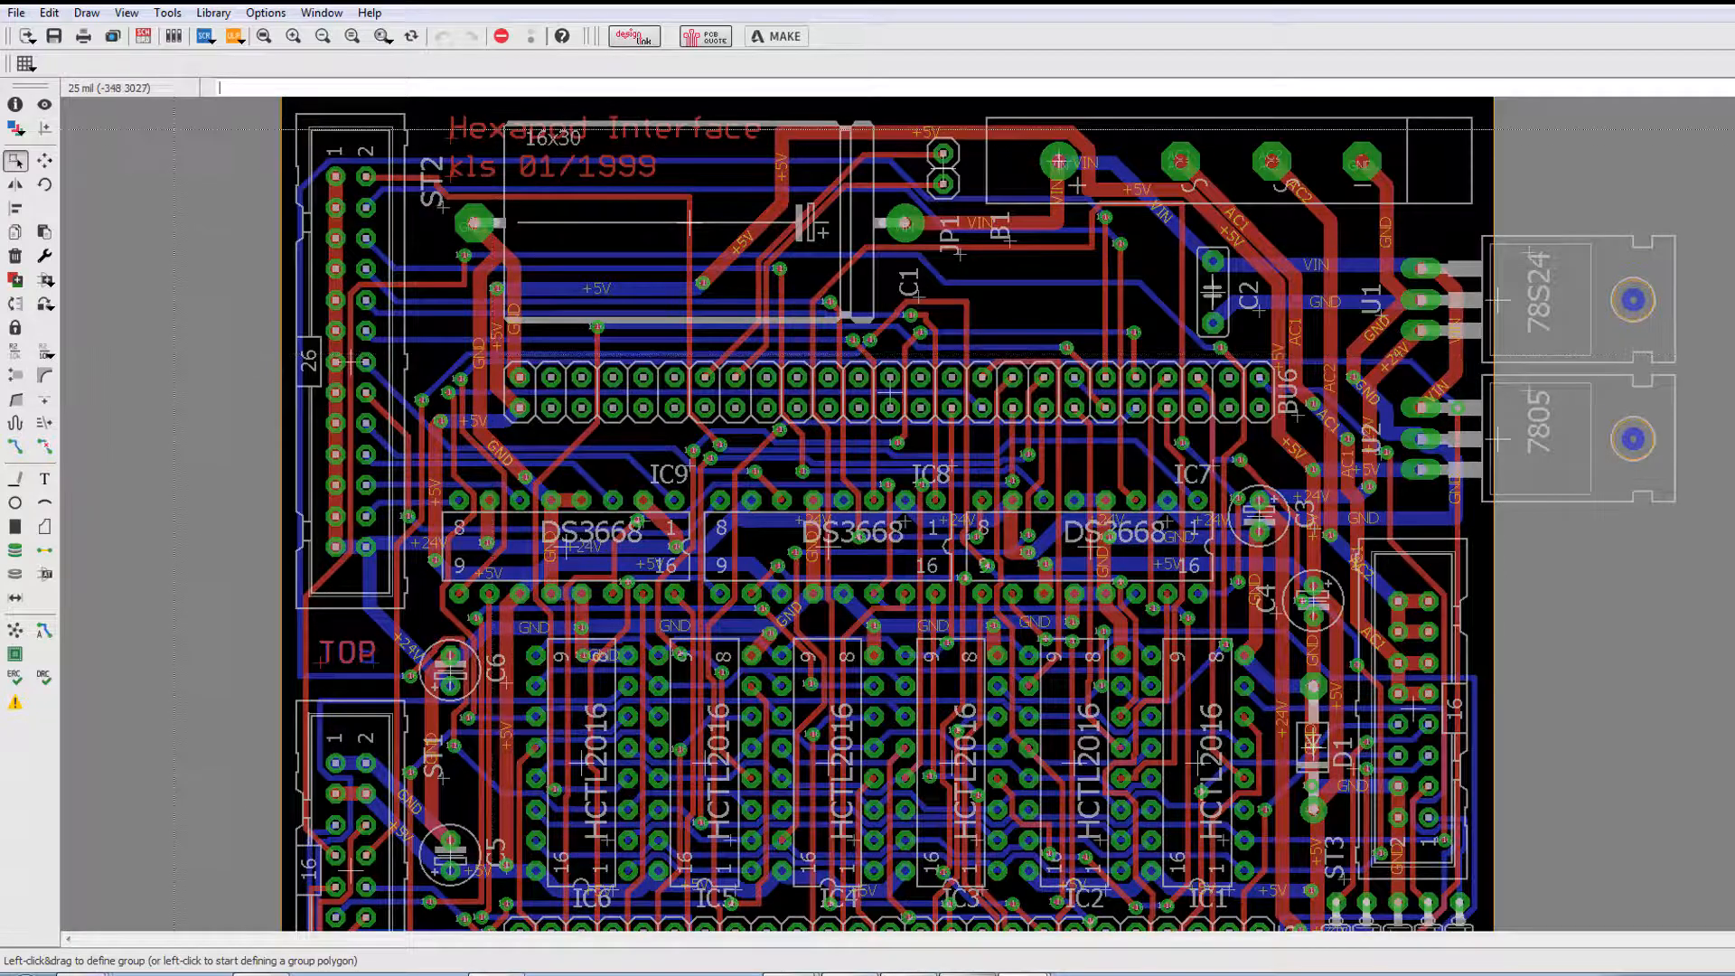
mouse_move(625, 299)
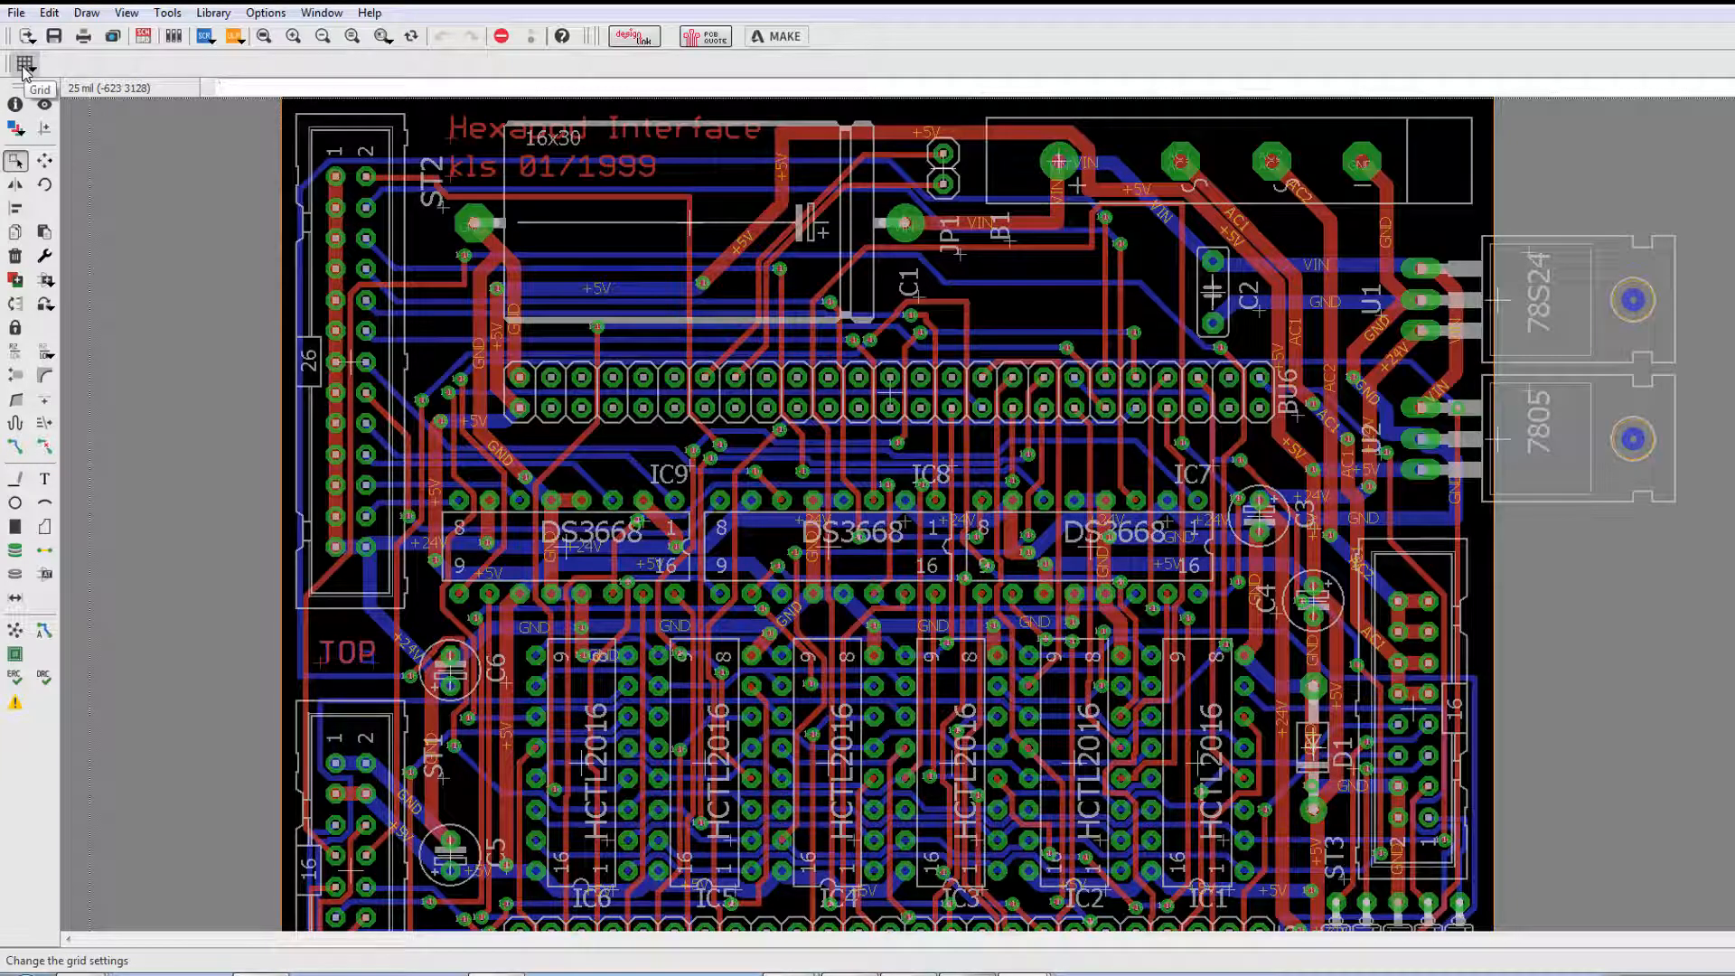
- Switch the grid to the Metric 0.635 mm alias, then back to Imperial 25 mil
click(25, 64)
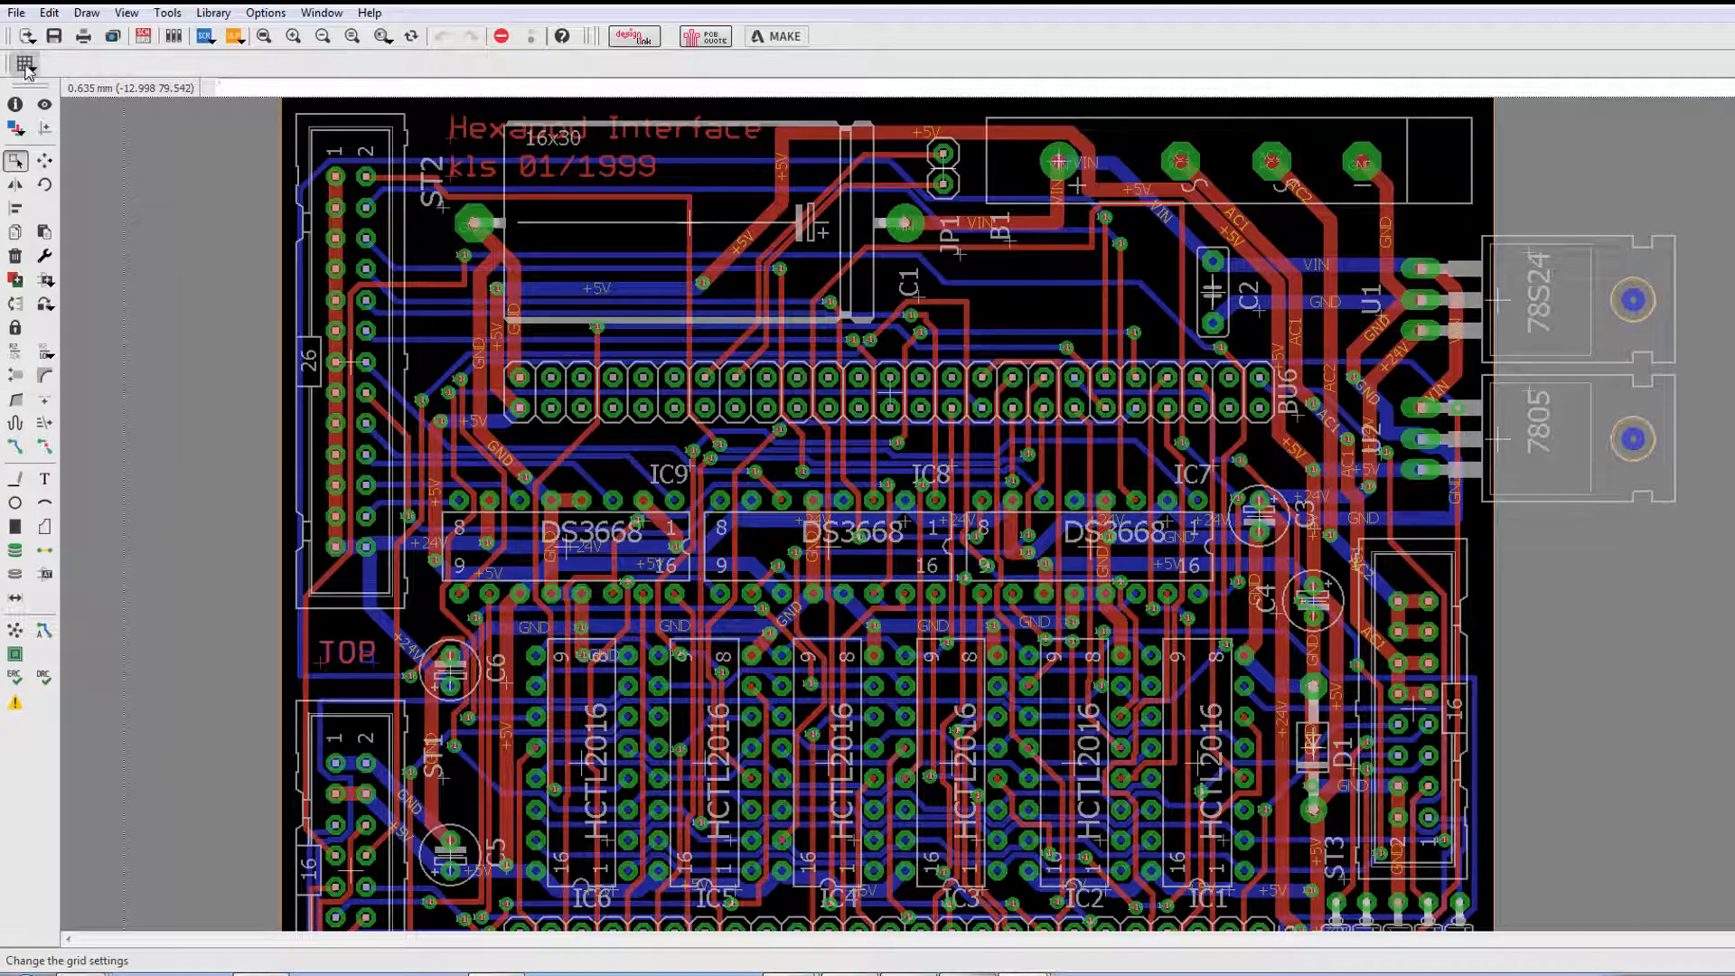
click(25, 63)
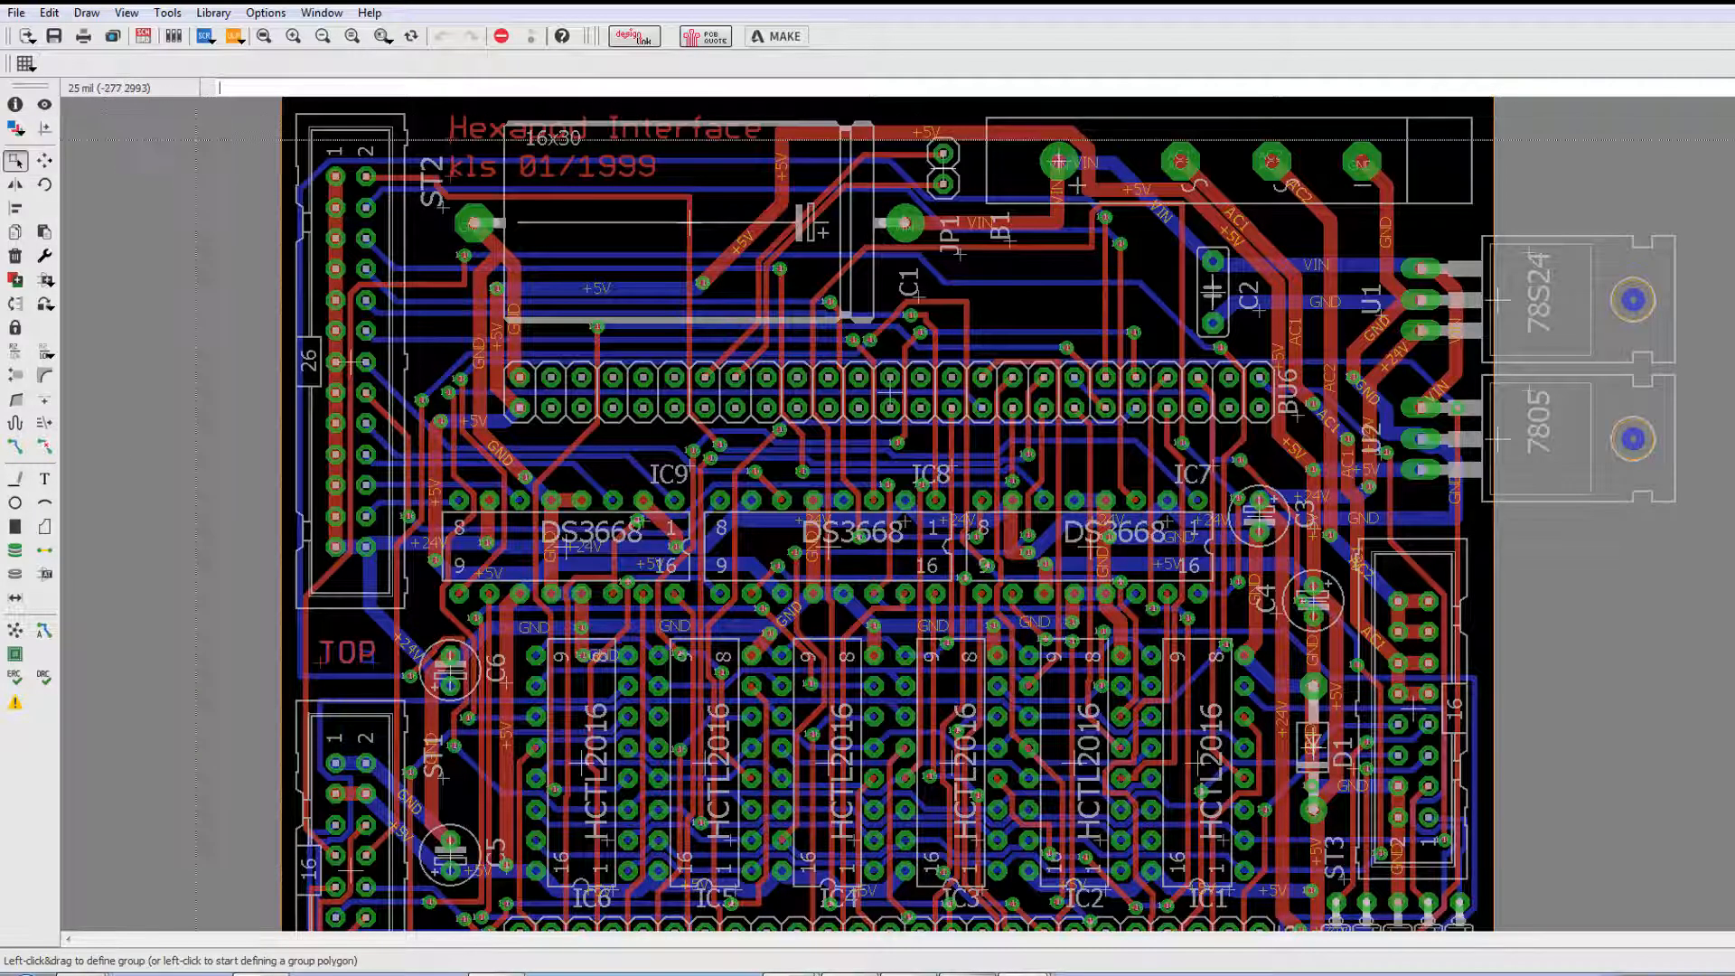